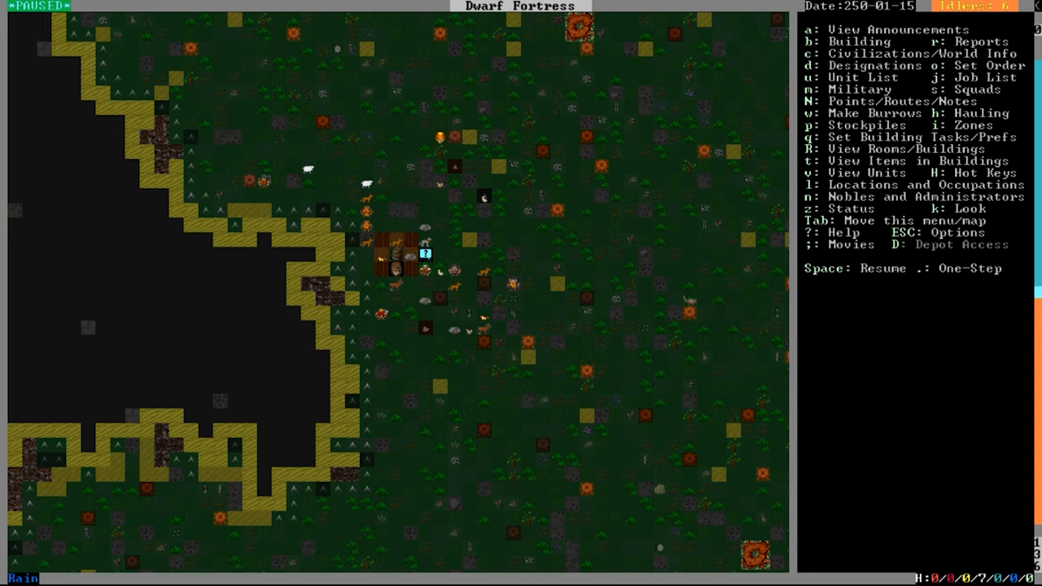
# Zoom the view out over the embark wagon and surrounding trees.
pyautogui.scroll(-3)
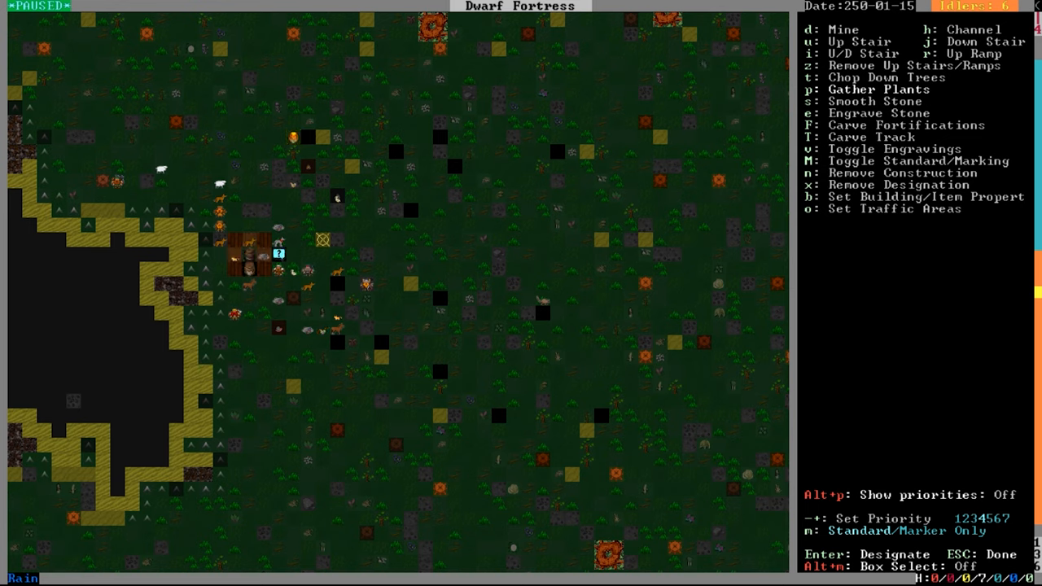
# Leave the designation menu to return to the main fortress view.
pyautogui.press('Escape')
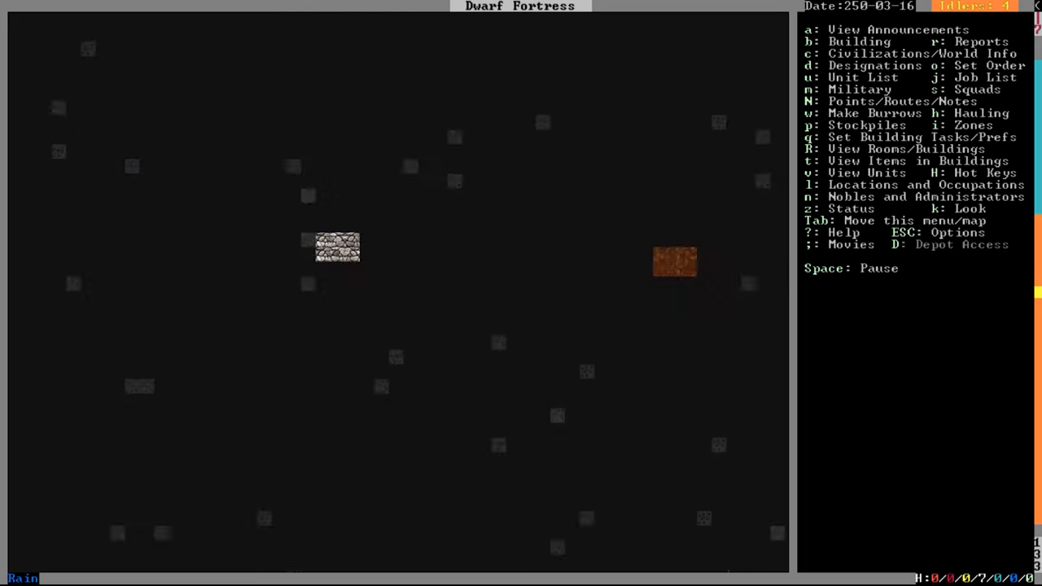
# Bring up the designation orders to start marking rooms and corridors for mining.
pyautogui.press('d')
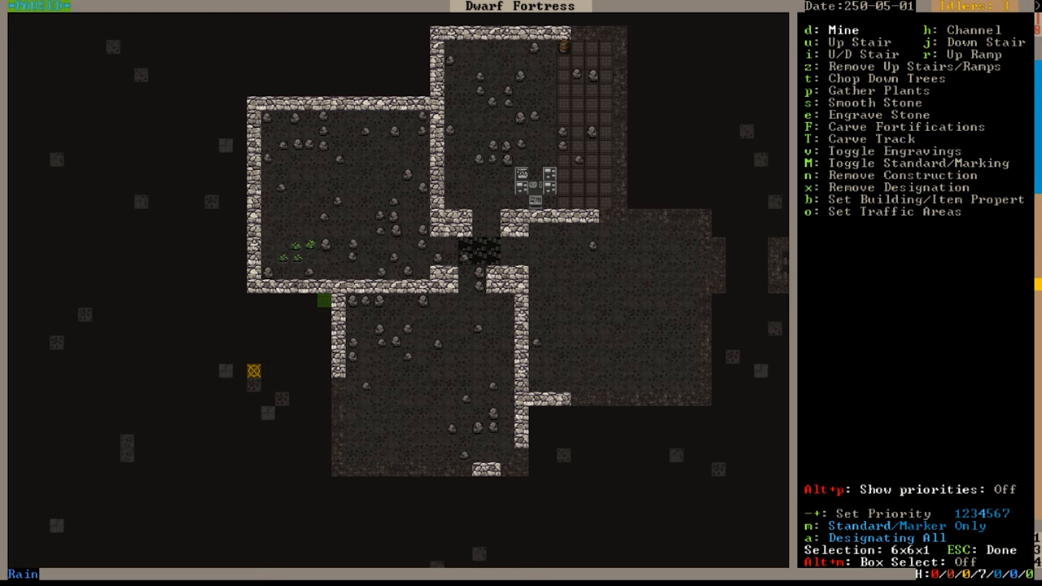
# Select spots in the excavated rooms to place workshops and stockpiles for production.
pyautogui.click(252, 368)
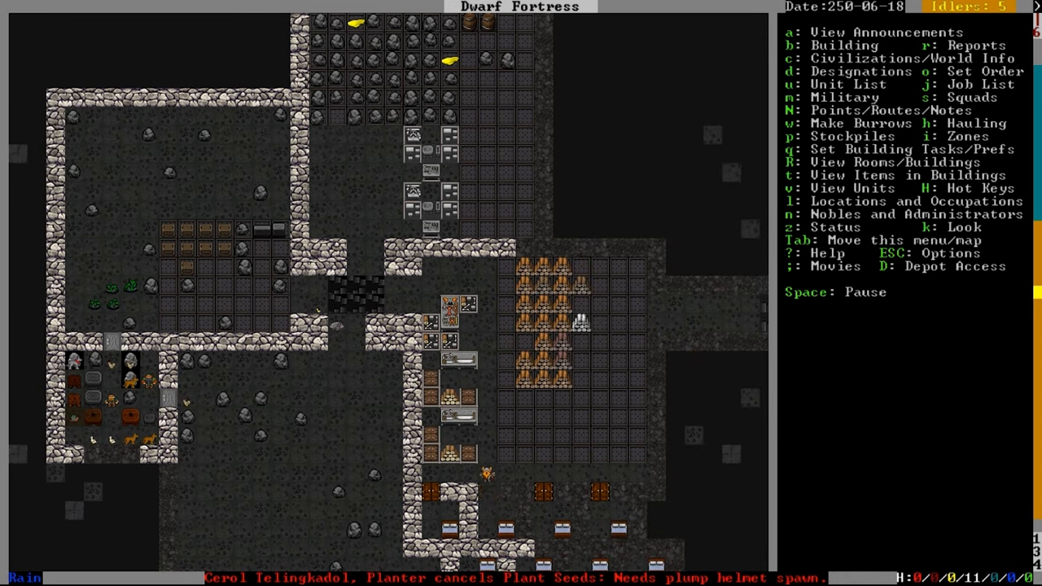
pyautogui.click(792, 32)
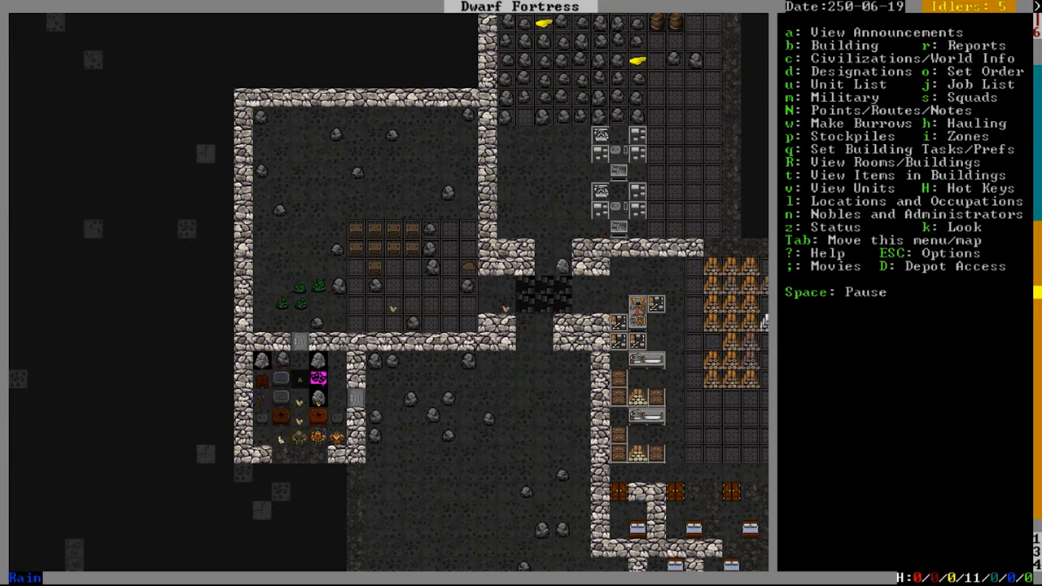
# Unpause the game so dwarves expand the rooms and till the surface farm field.
pyautogui.press('SPACE')
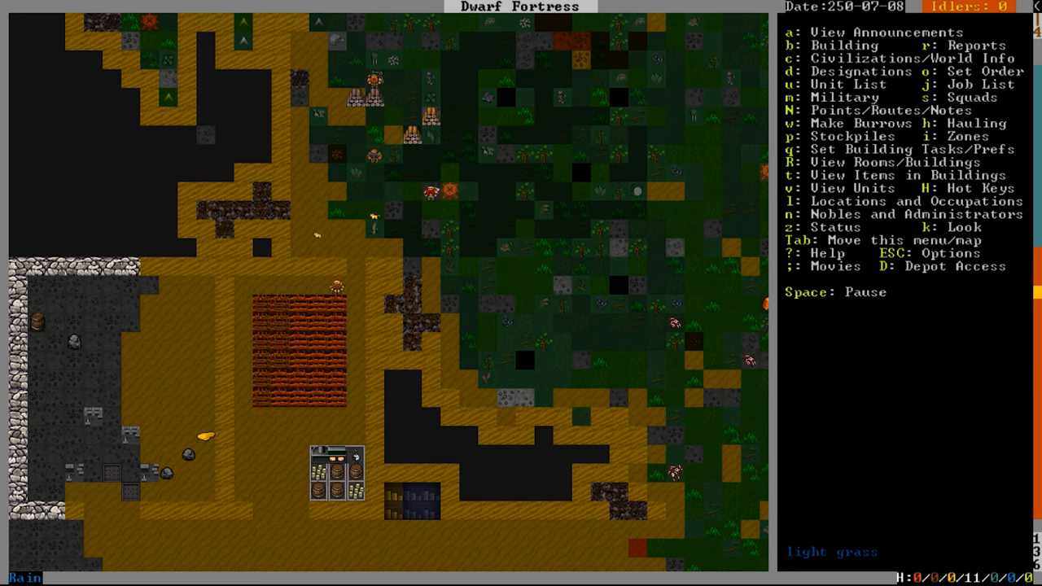
# Start building walls around the outdoor farm area from the construction menu.
pyautogui.press('Space')
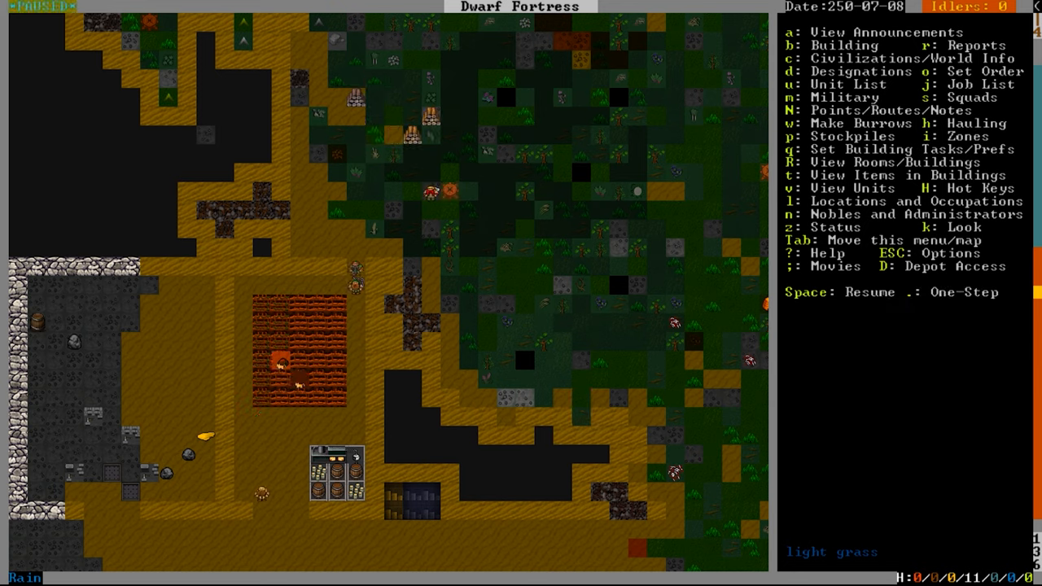
pyautogui.press('b')
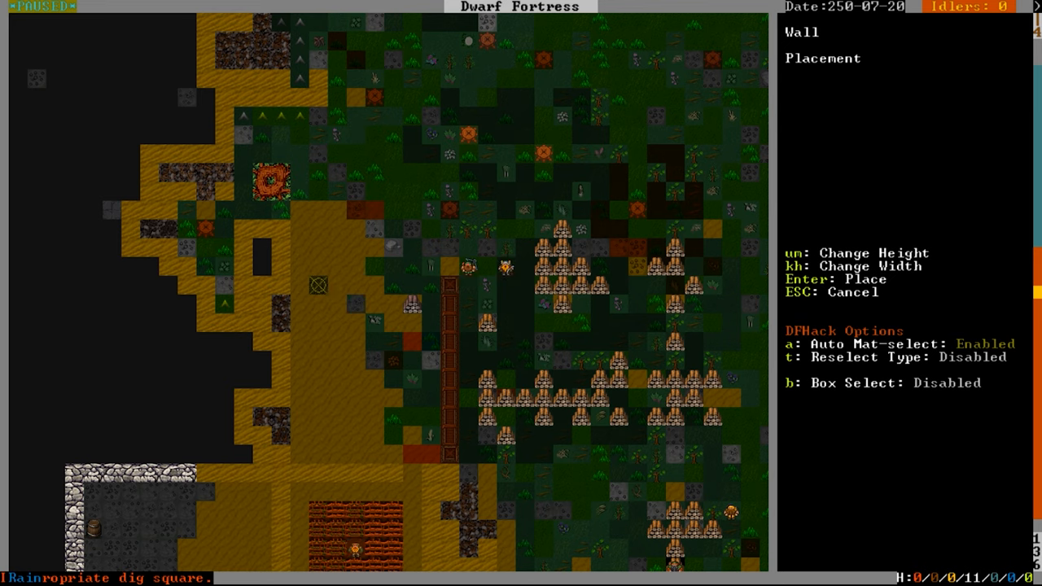
pyautogui.press('k')
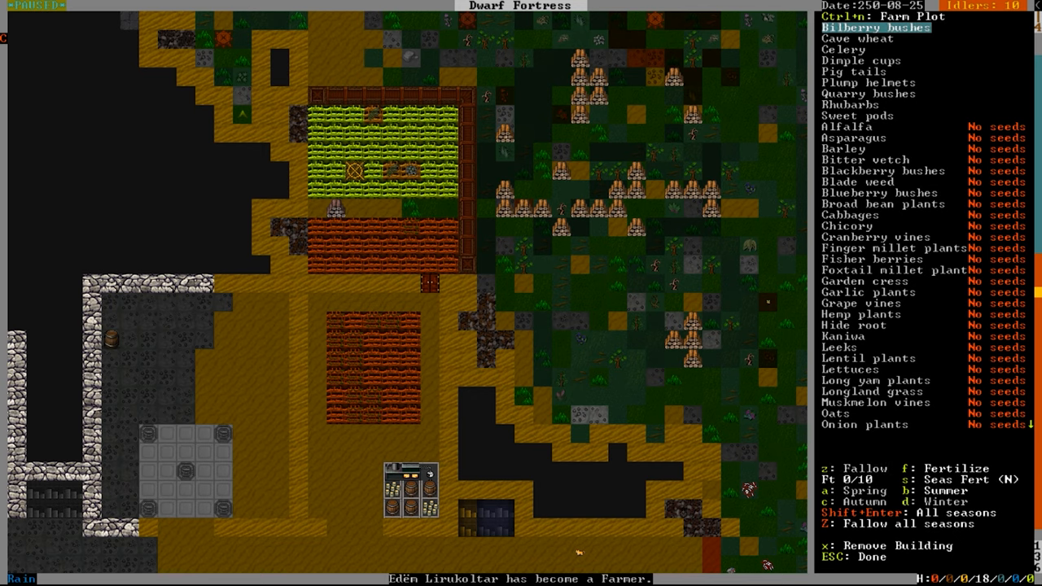
# Move the view down toward the underground animal room for the nest box.
pyautogui.scroll(-3)
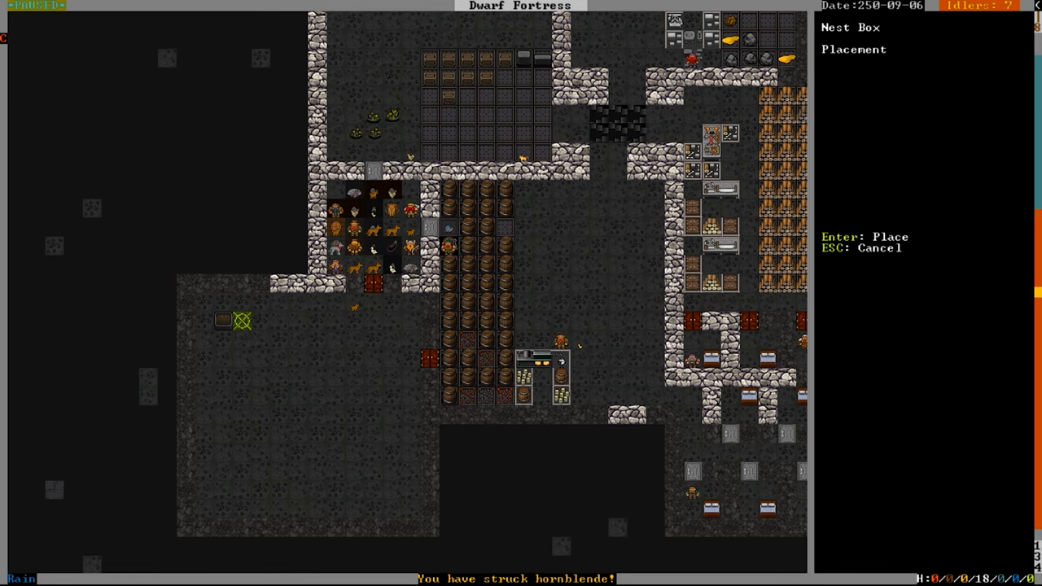
# Confirm the nest box placement and let the dwarves furnish the western rooms.
pyautogui.press('Enter')
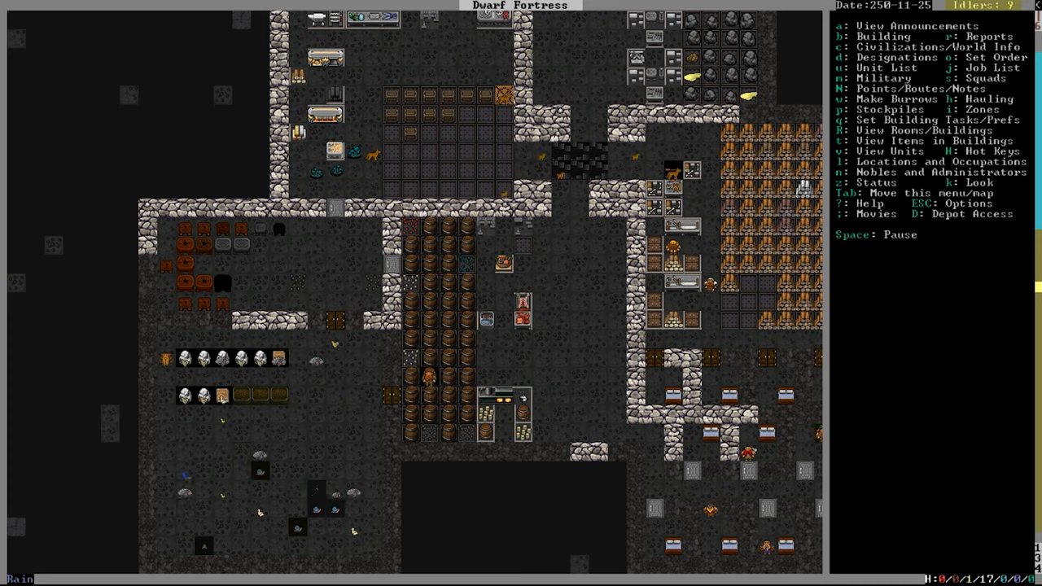
pyautogui.press('Space')
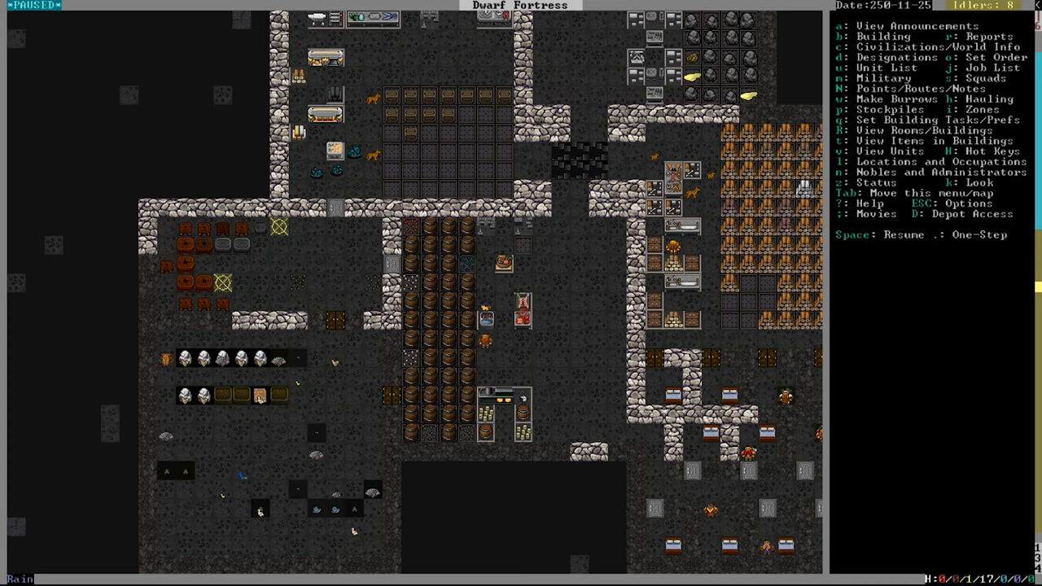